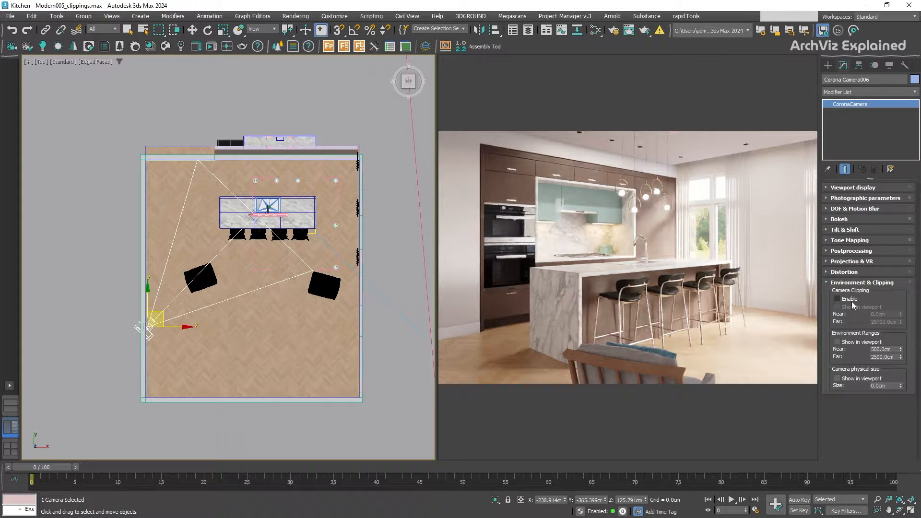
Step: Enable camera clipping with viewport display, then edit the Near distance (100 cm, Far 800 cm)
left_click(837, 299)
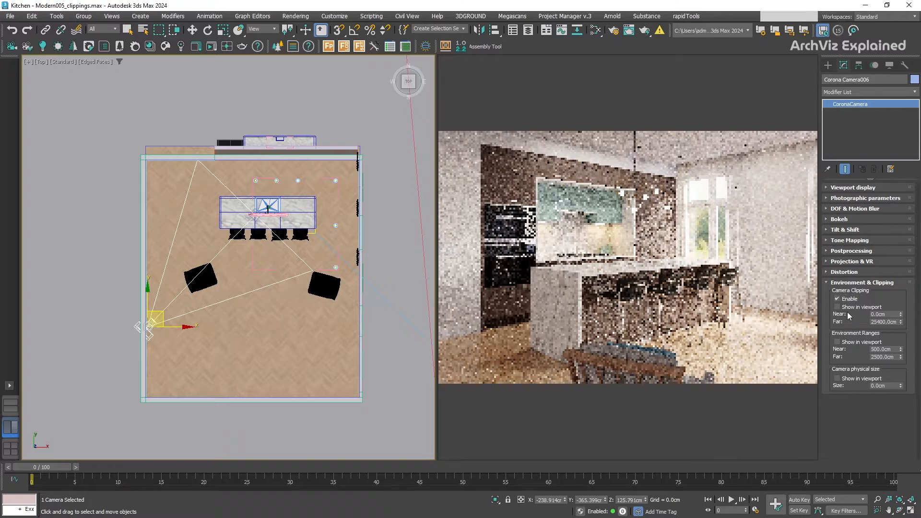
left_click(836, 306)
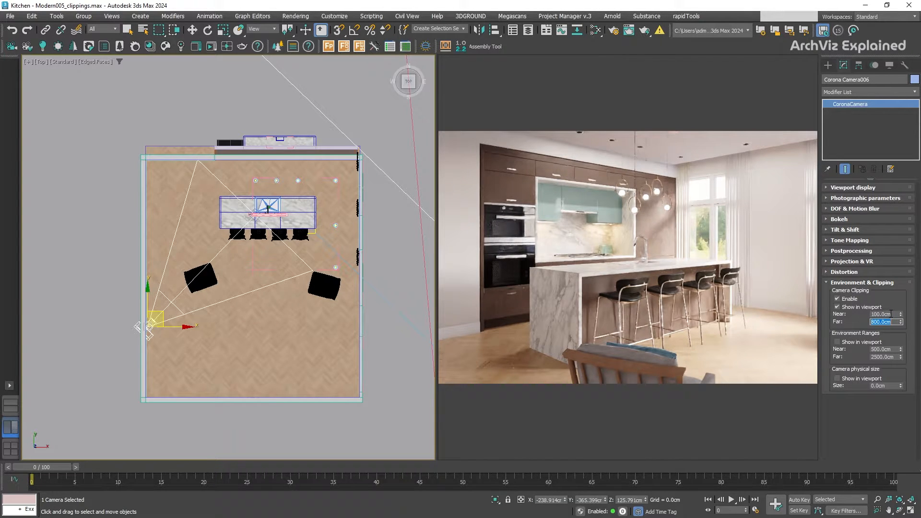
left_click(880, 314)
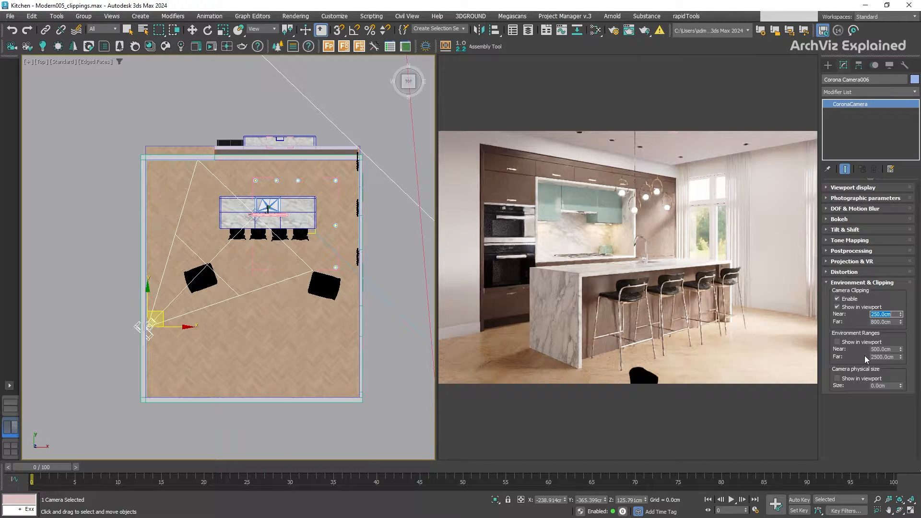
Step: Enter 300 cm as the camera's near clipping distance
type("30")
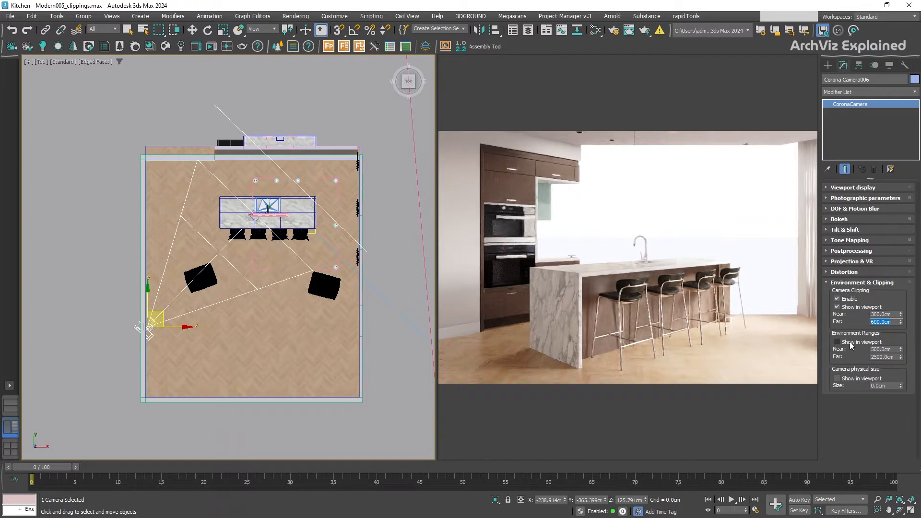
Step: Set the environment range Far to 700 cm, with Near at 200 cm
type("700.0cm")
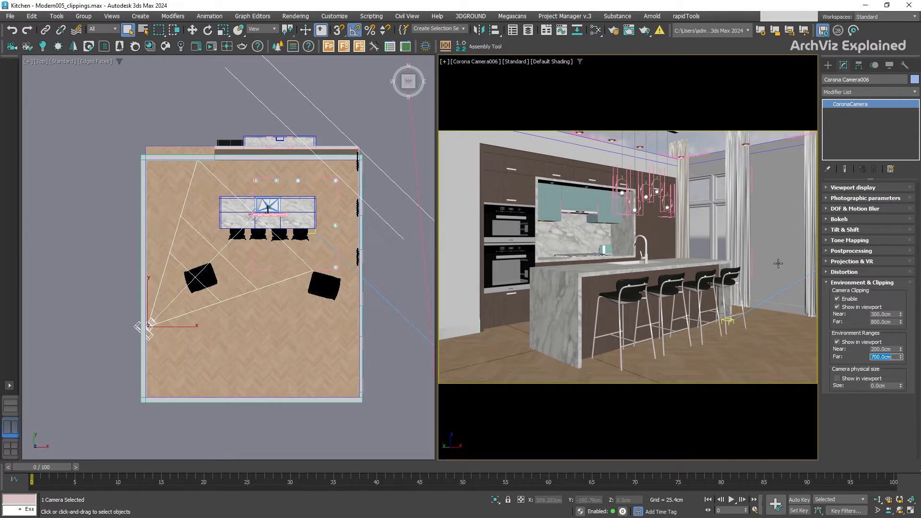
Step: Add a CGeometry_ZDepth element through the Render Elements Add list and confirm
left_click(613, 31)
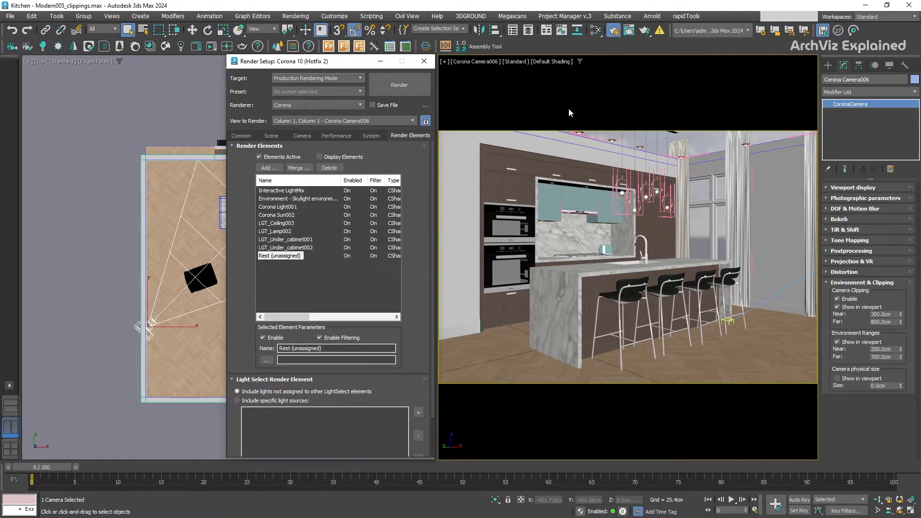
left_click(267, 168)
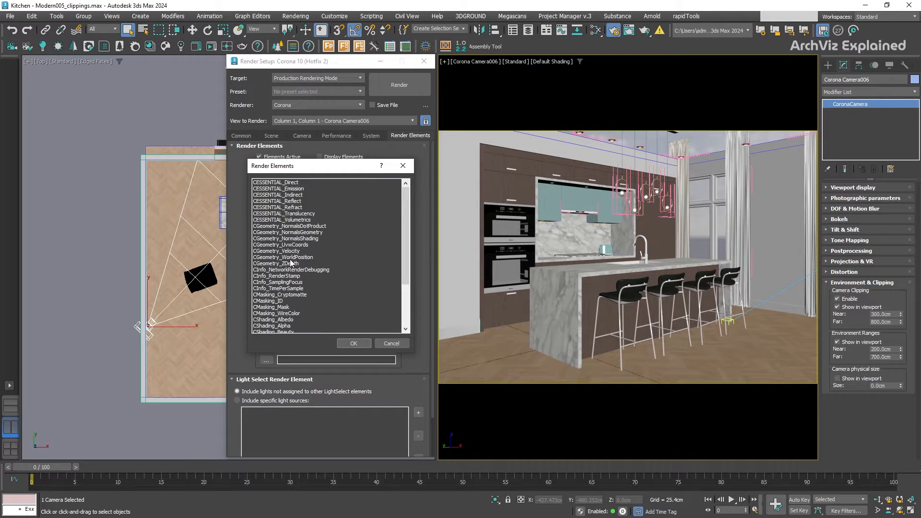
left_click(353, 343)
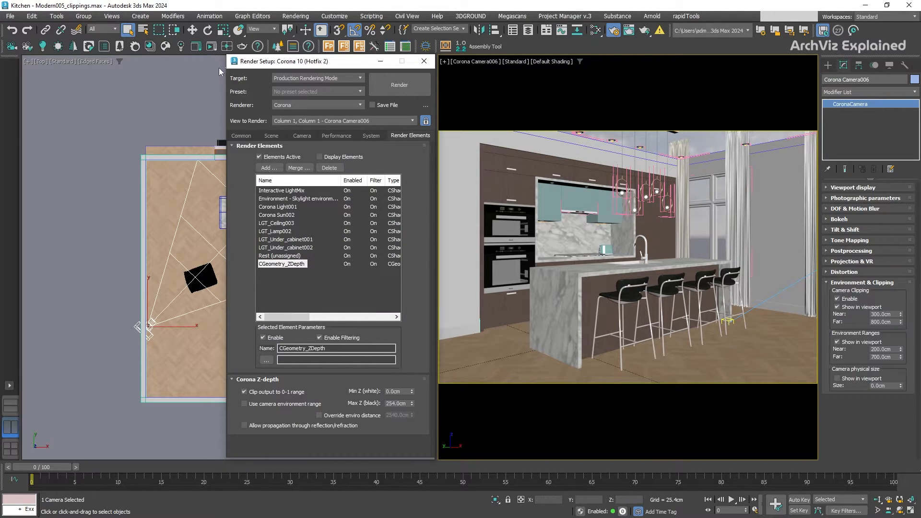
left_click(398, 84)
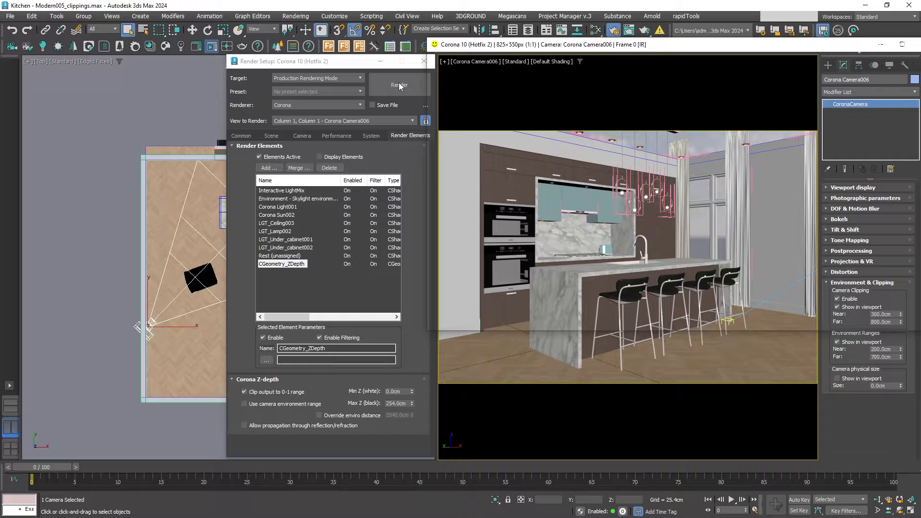
Step: Render, enable Use camera environment range for Z-depth, and set Environment Far to 1500 cm
left_click(398, 84)
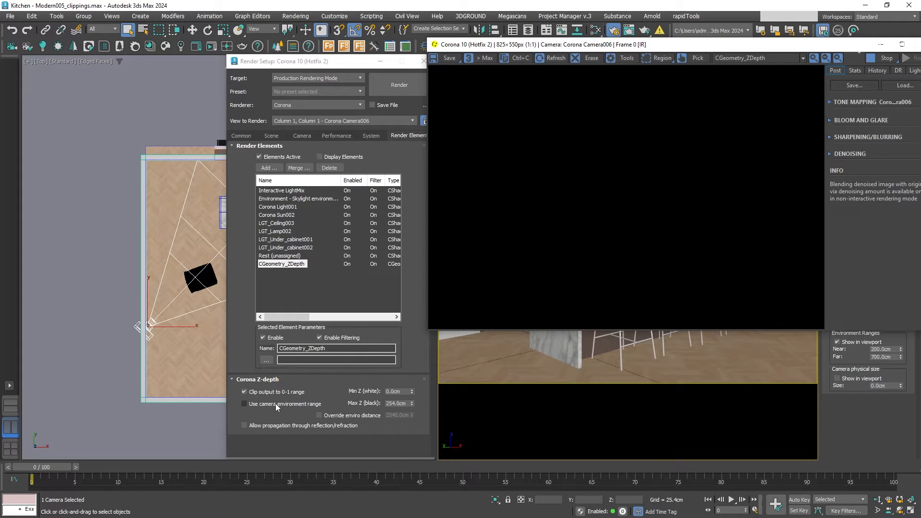
left_click(244, 404)
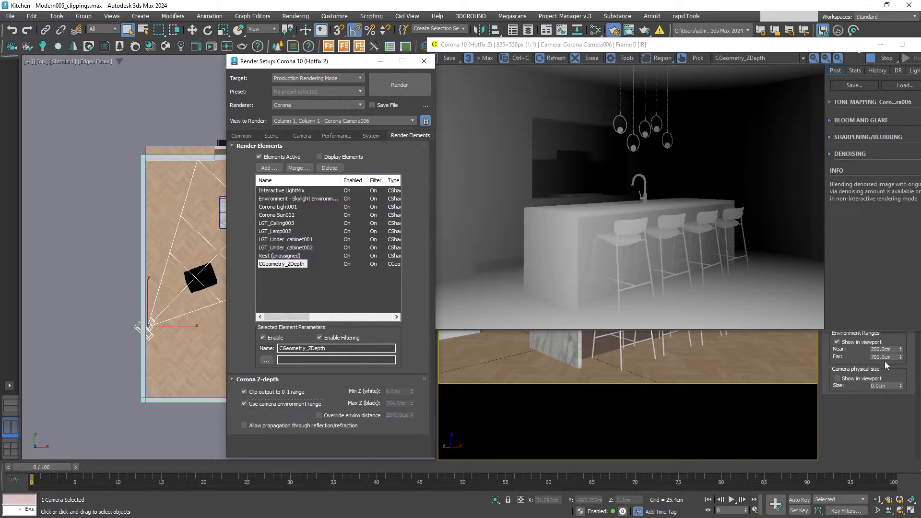
type("1500.0cm")
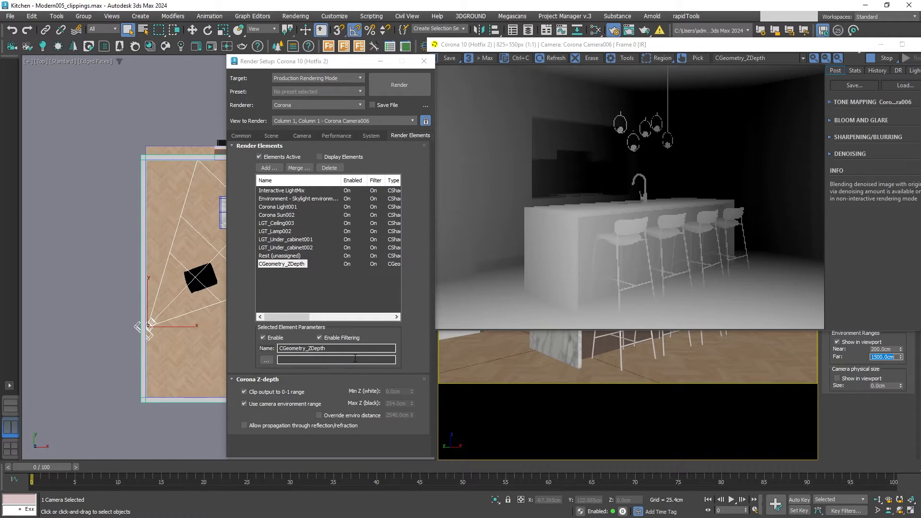
Step: Disable camera environment range for manual Min Z 200 / Max Z 1500, then re-enable it
left_click(244, 404)
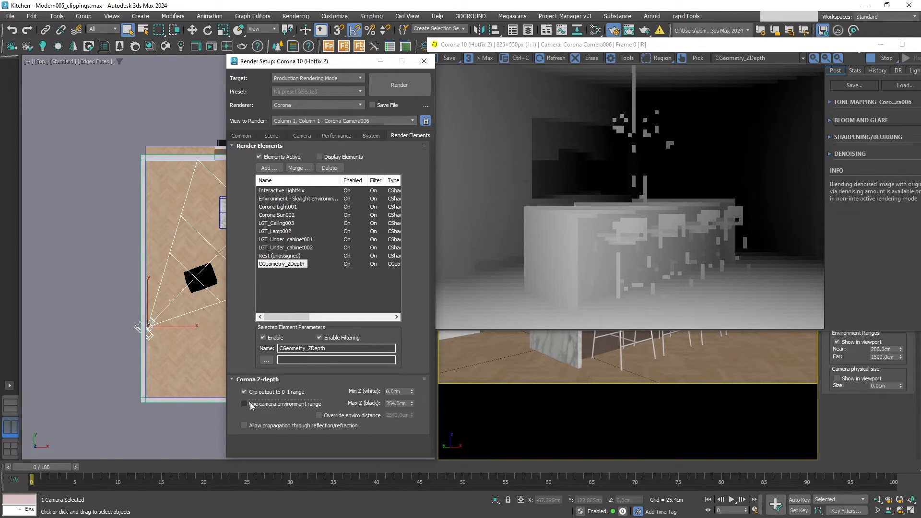
left_click(244, 405)
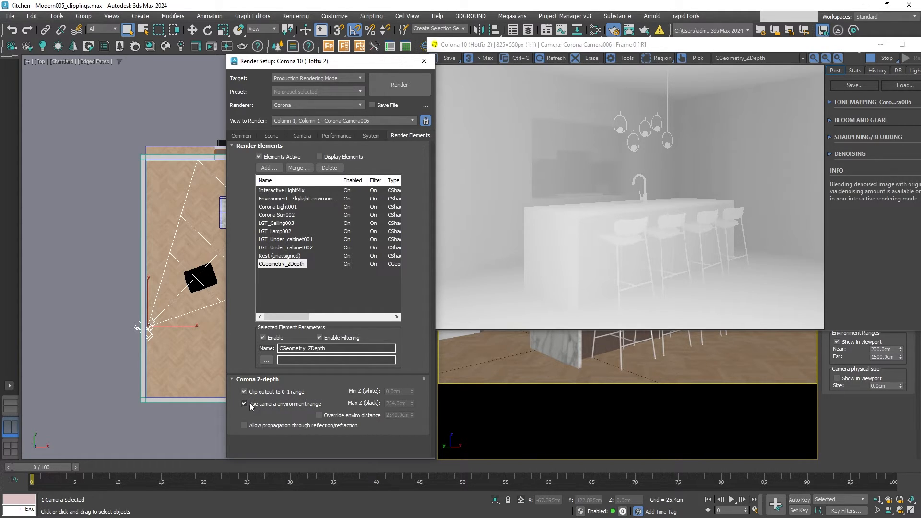
left_click(244, 404)
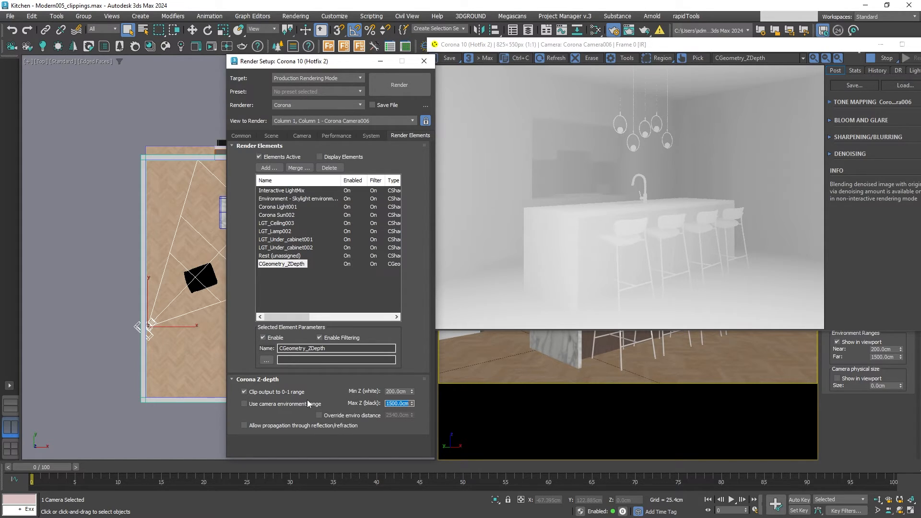
left_click(244, 406)
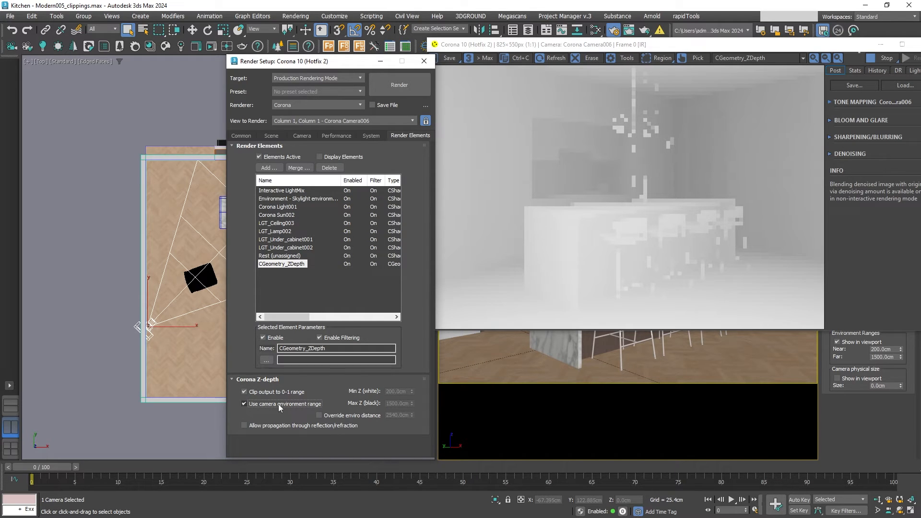